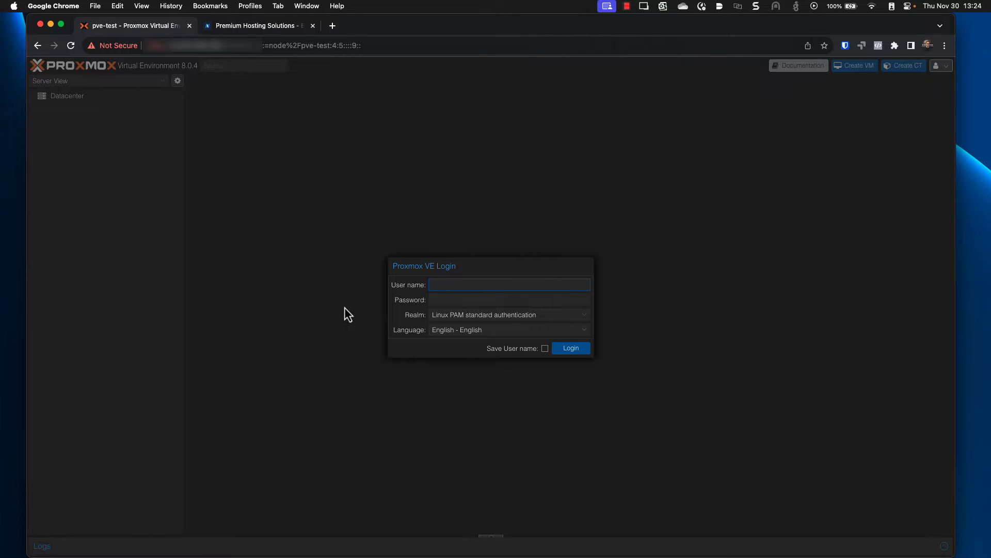
Log in as root and dismiss the no-valid-subscription notice
text(root)
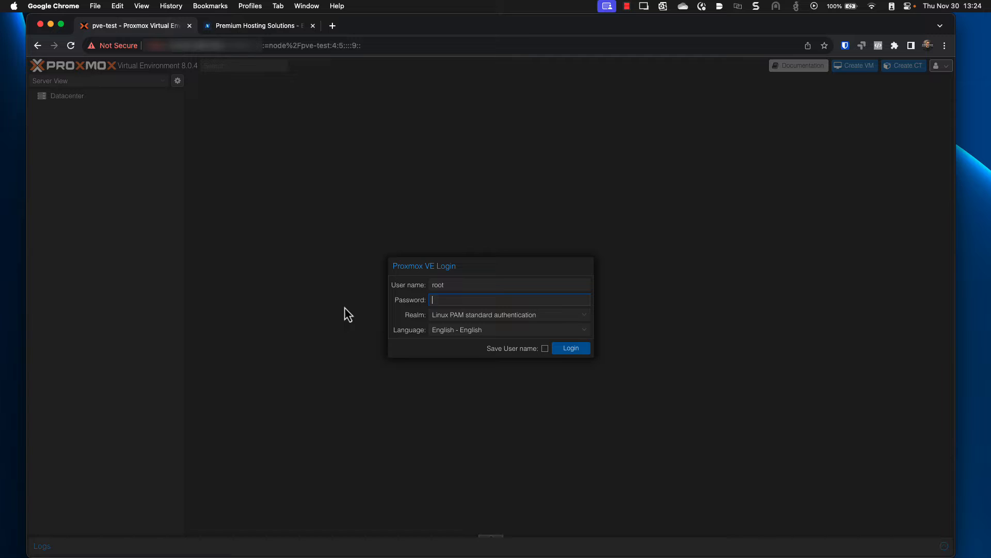
text(password)
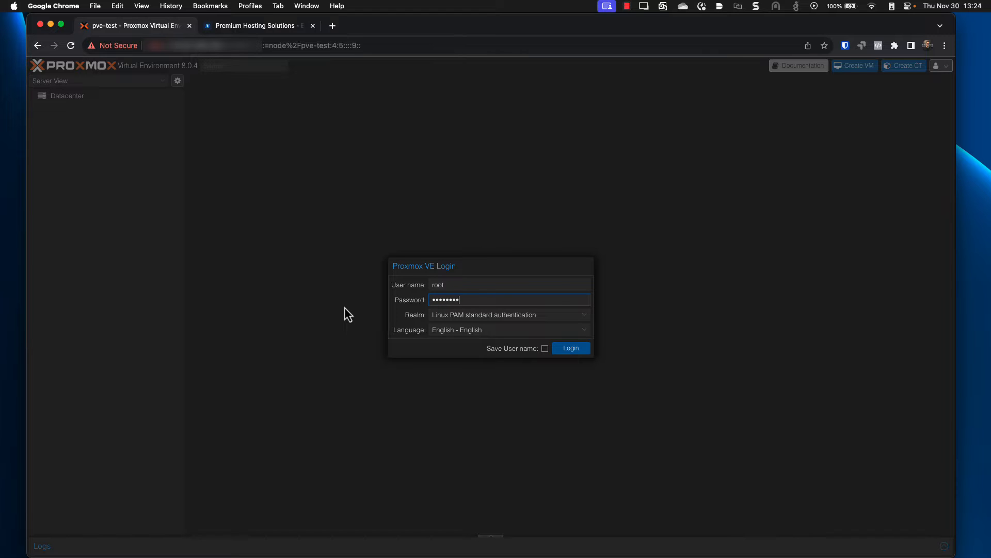
click(571, 348)
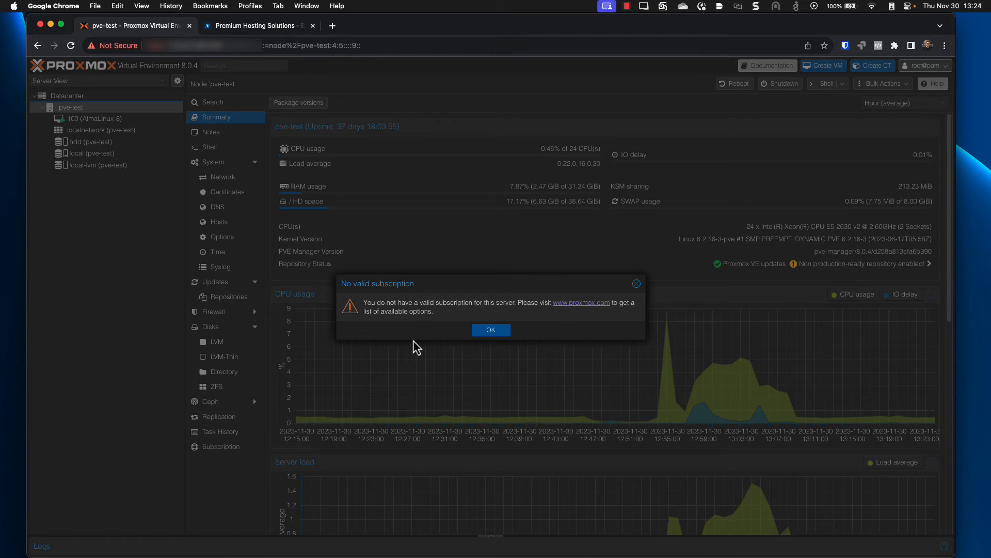
click(491, 329)
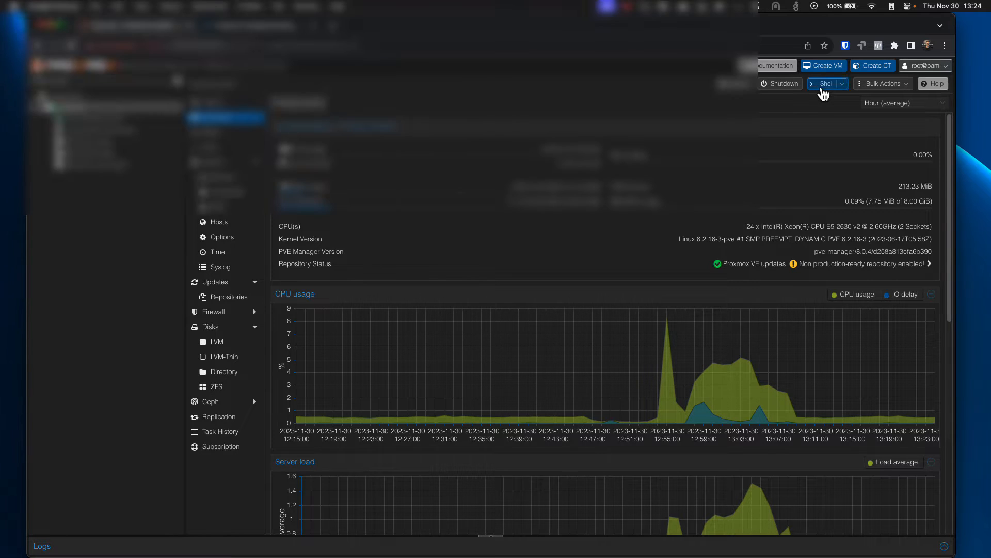
In the node shell, run pveversion -v to list package versions, including pve-manager 8.0.4
click(824, 83)
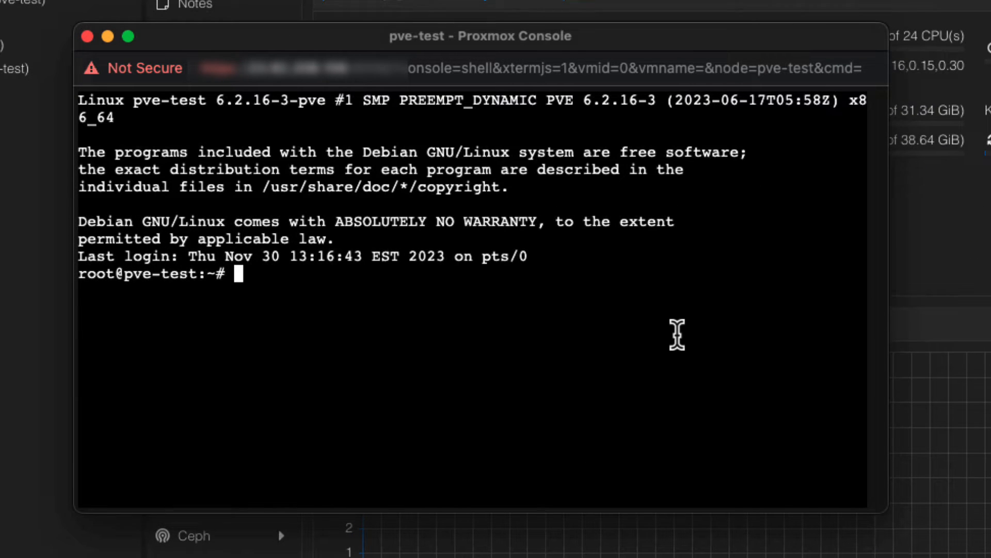
text(pve)
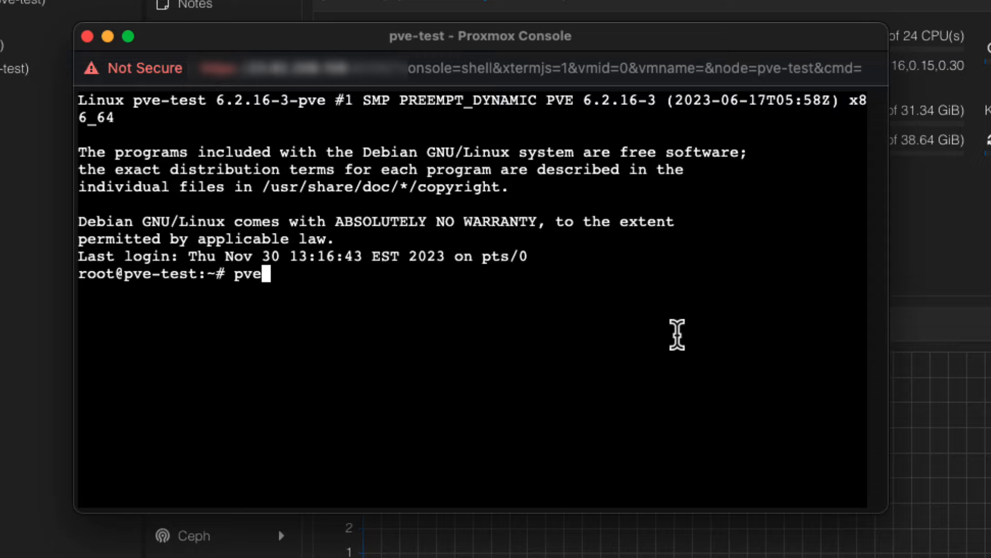
text(version -v)
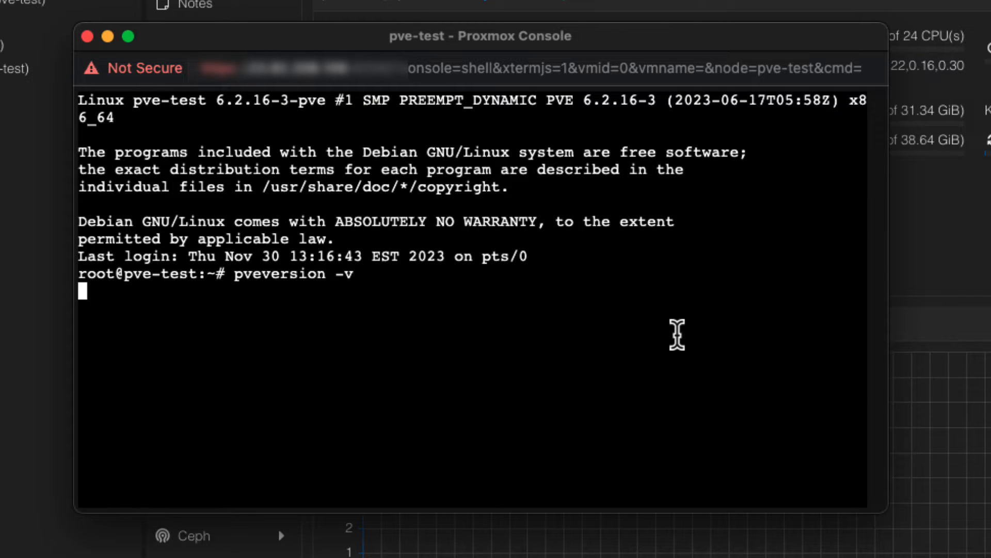
key(Enter)
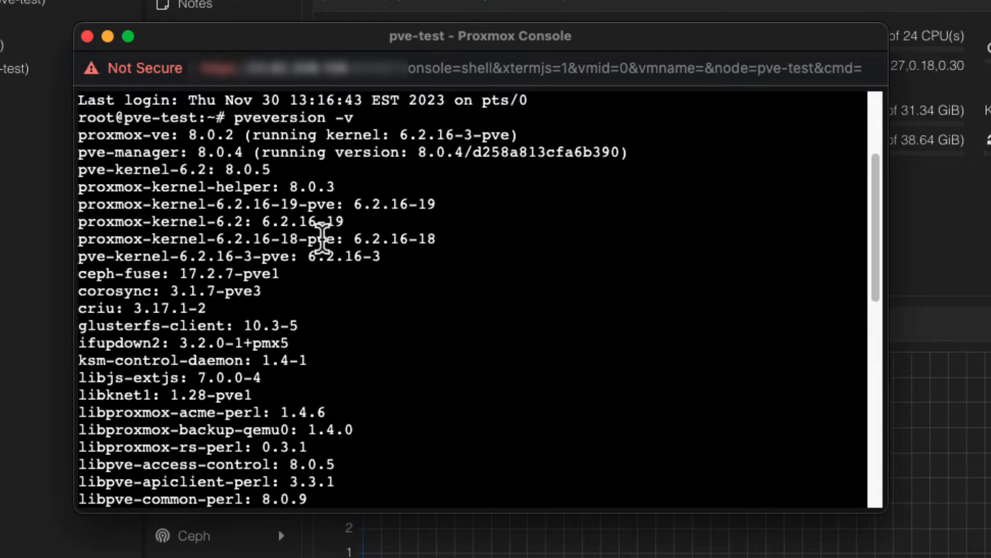
mouse_move(152, 150)
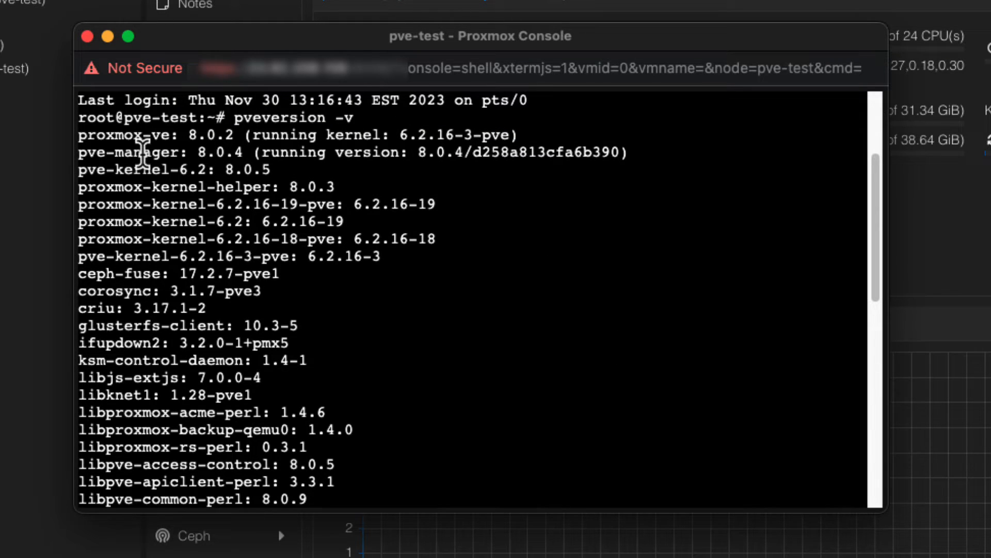
double_click(145, 135)
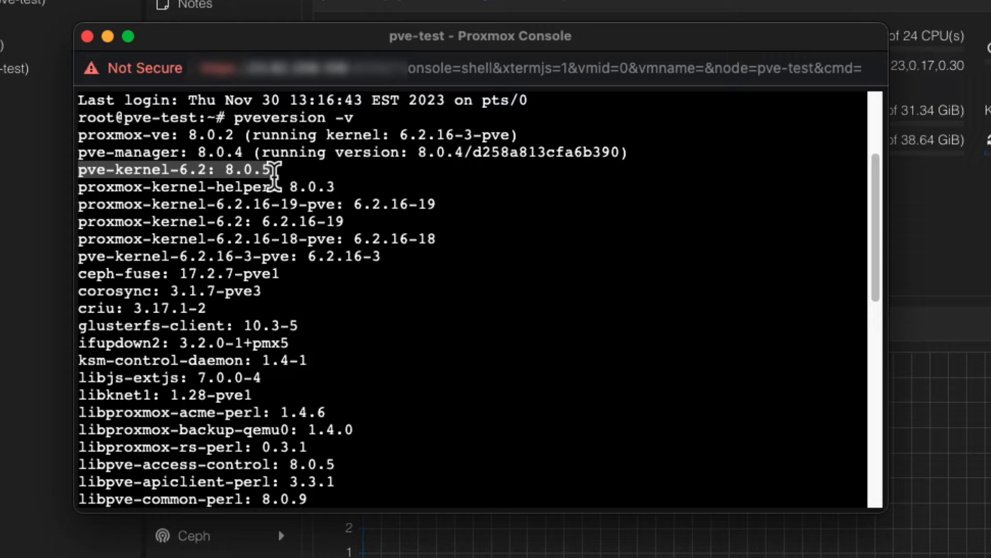
mouse_move(281, 193)
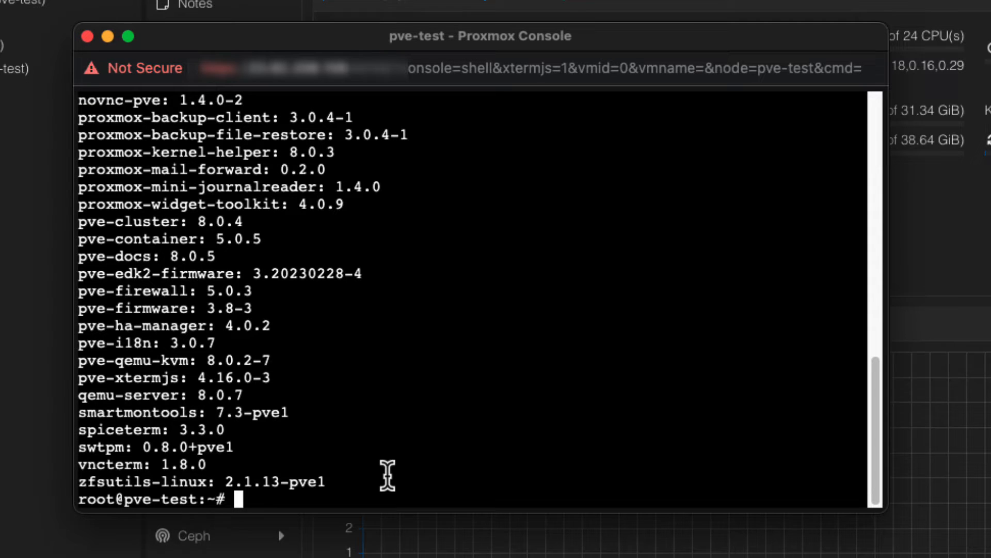
Run apt update to refresh the node's package lists
text(apt)
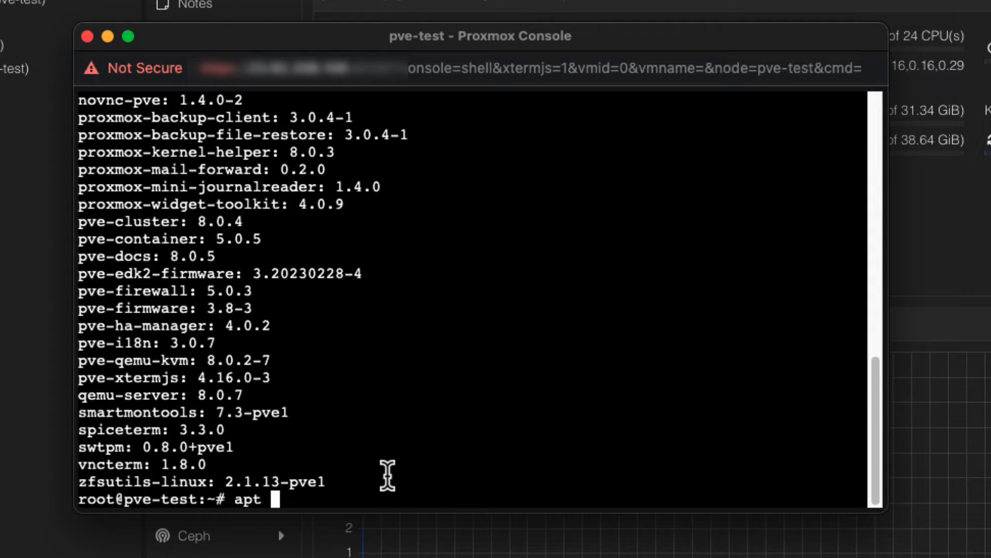
text(update)
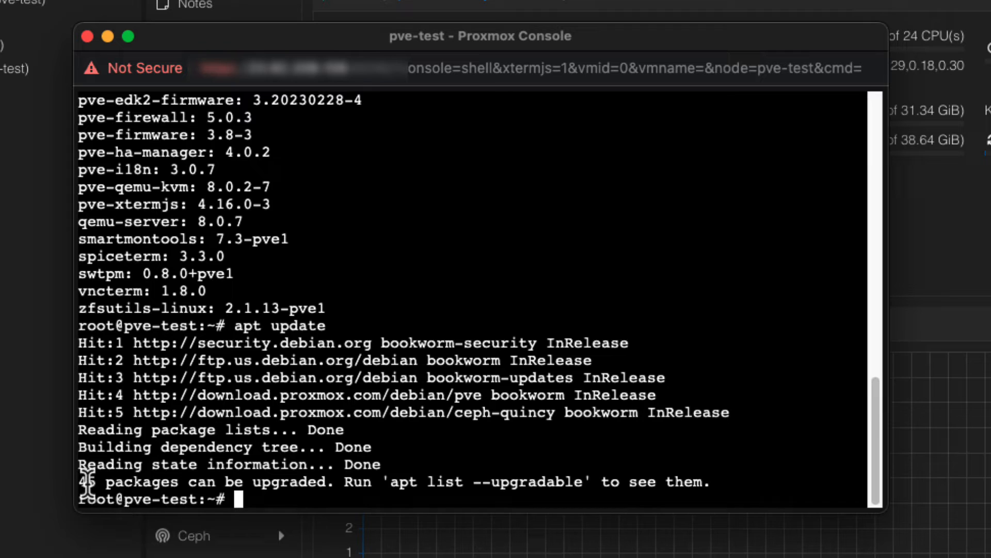
mouse_move(284, 501)
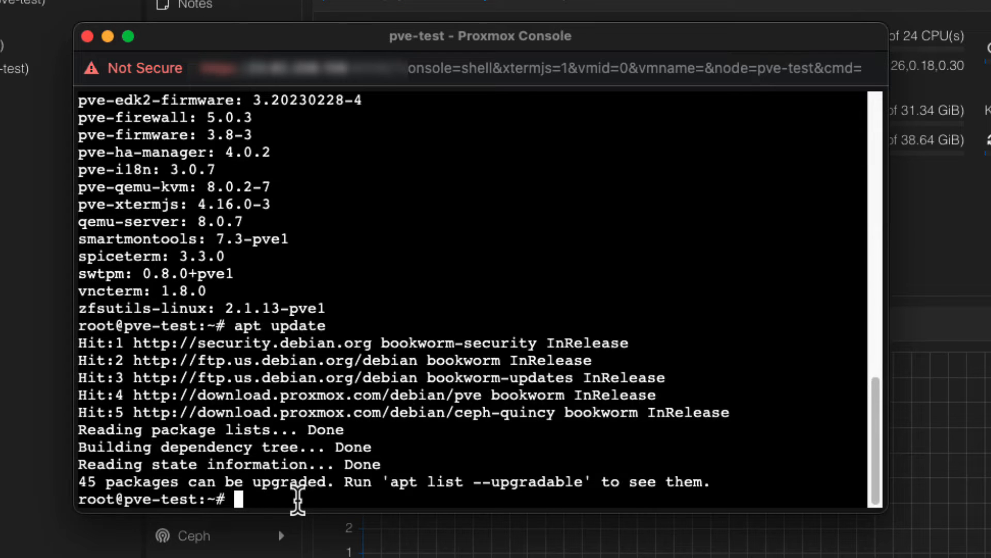
Run apt dist-upgrade and confirm with y to install pve-manager 8.1.3
text(apt dist)
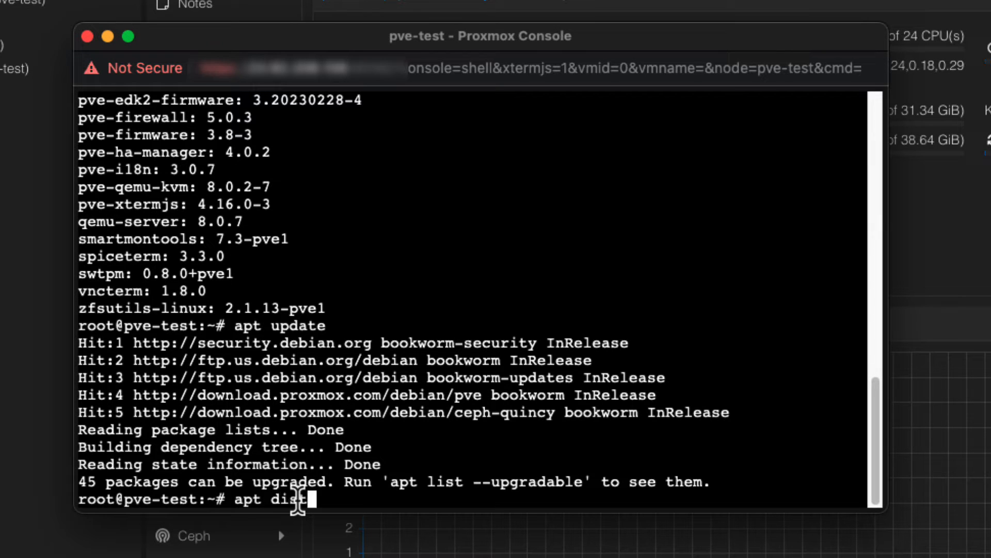
text(-upgrade)
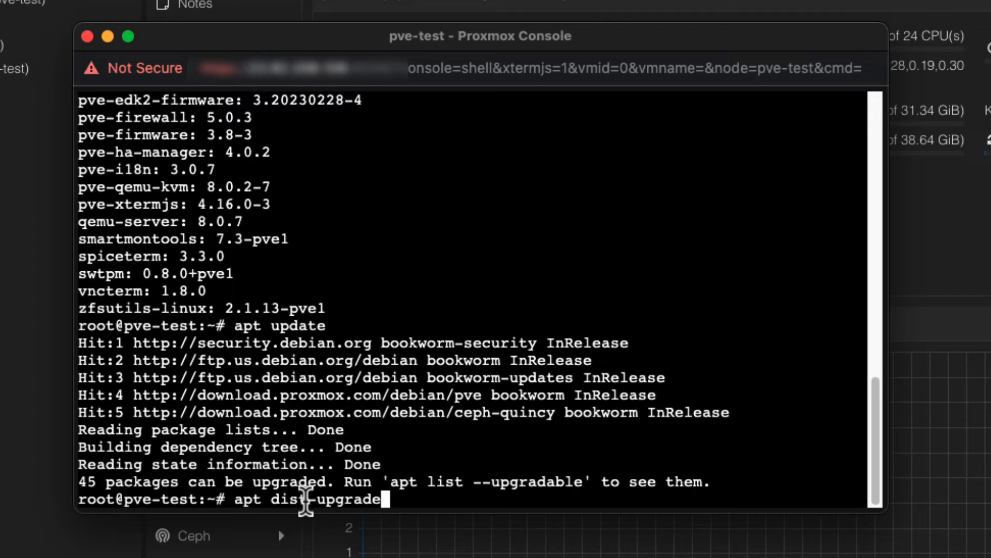
key(Enter)
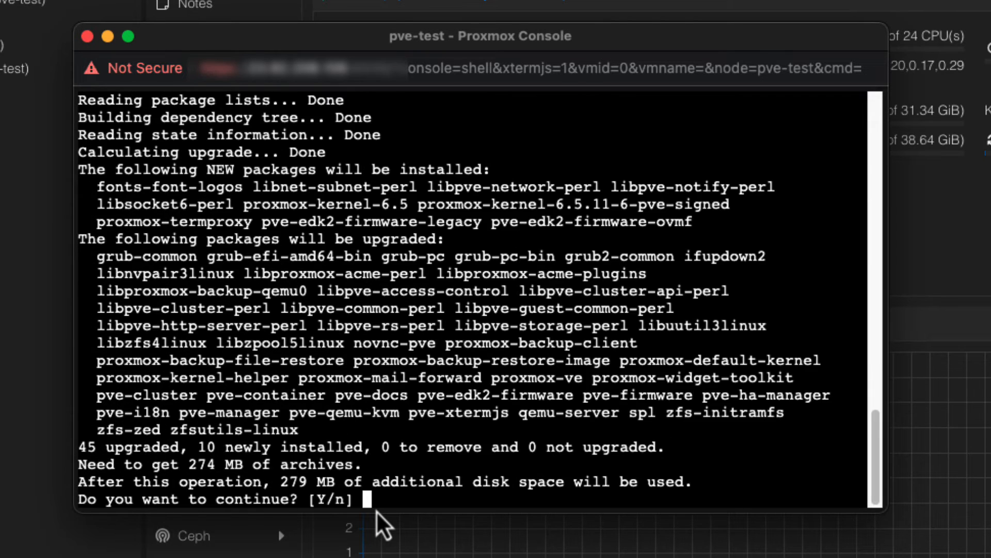
mouse_move(412, 306)
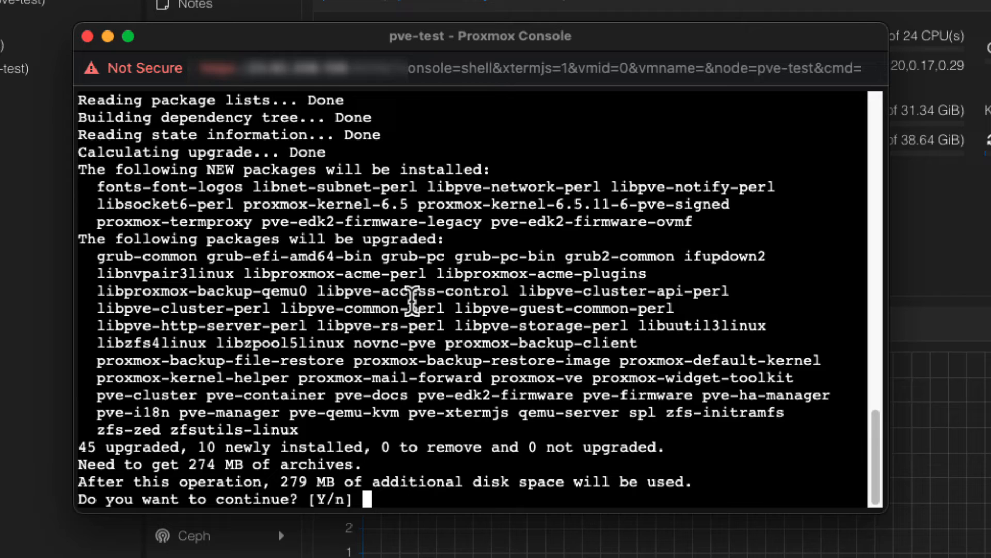
mouse_move(533, 504)
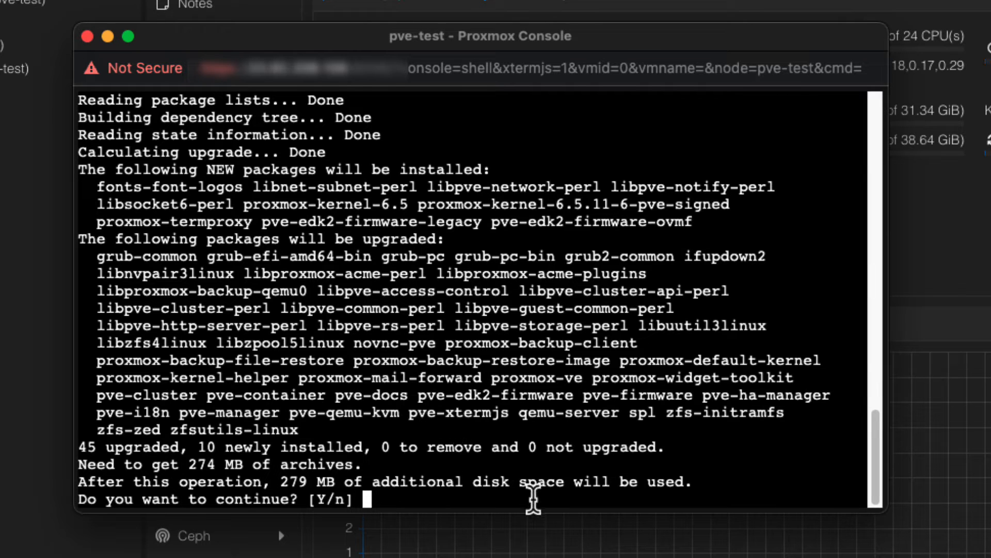
text(y)
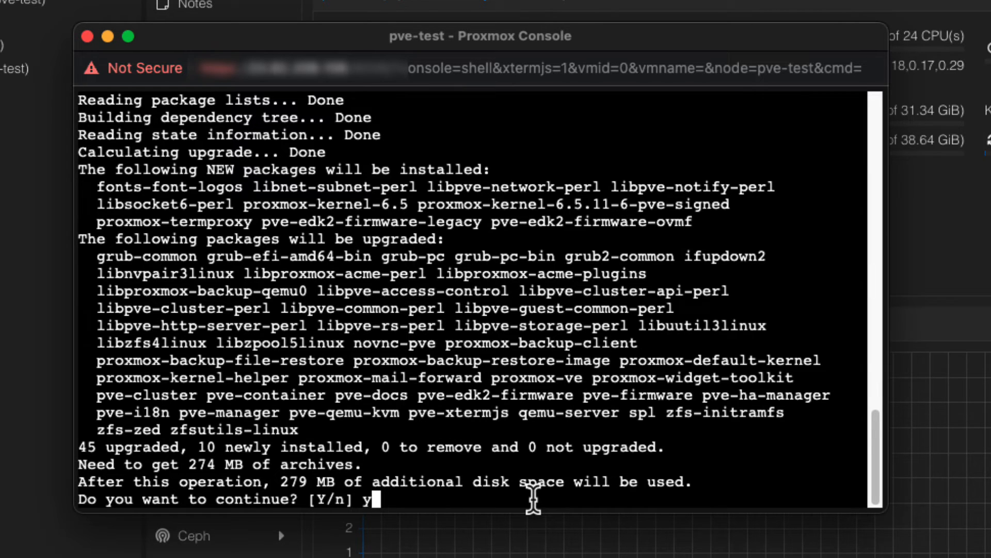
key(Return)
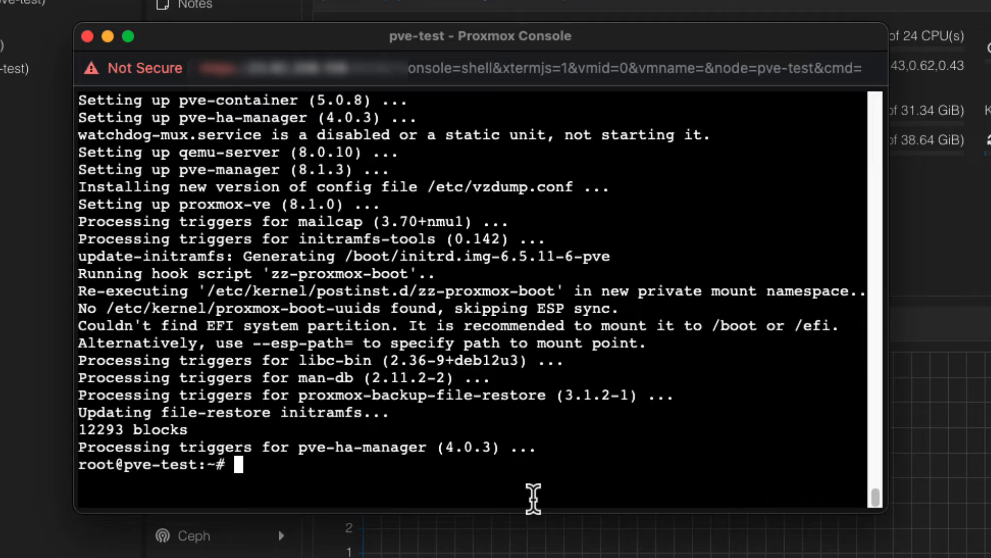
mouse_move(533, 506)
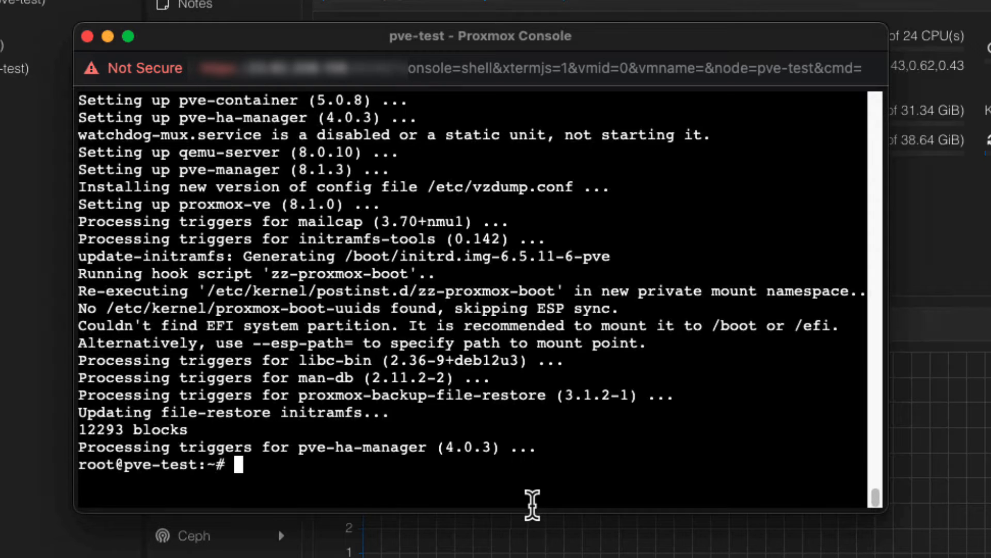
mouse_move(537, 499)
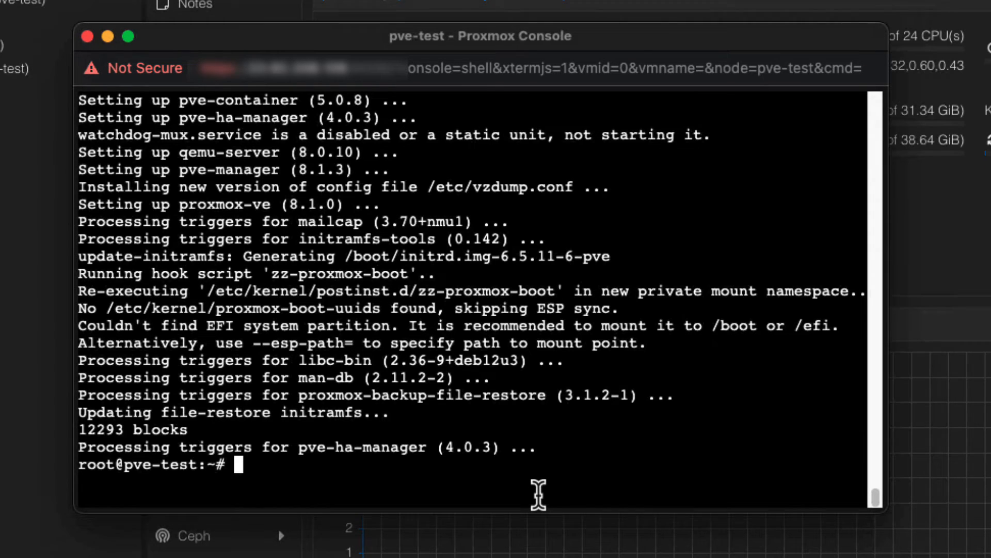
mouse_move(646, 439)
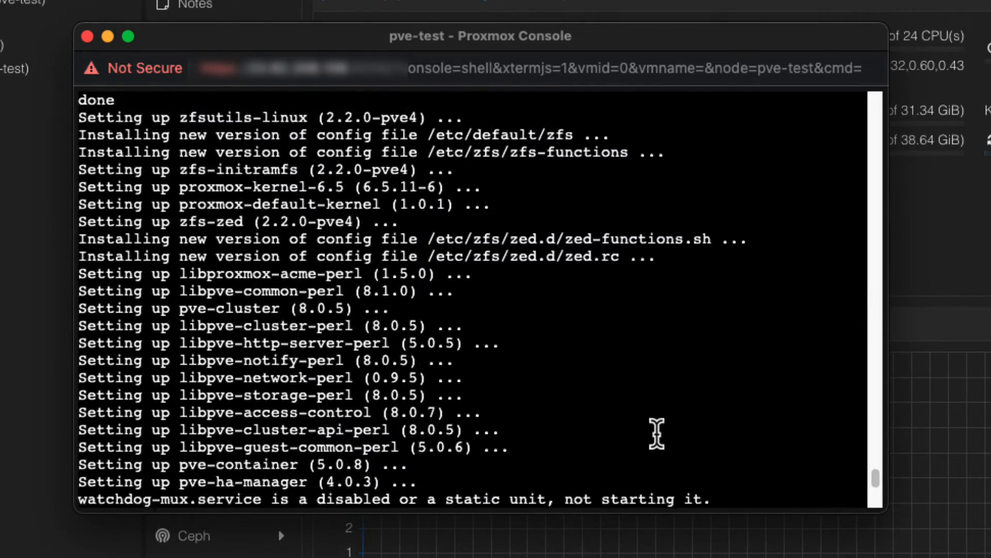
scroll(down, 3)
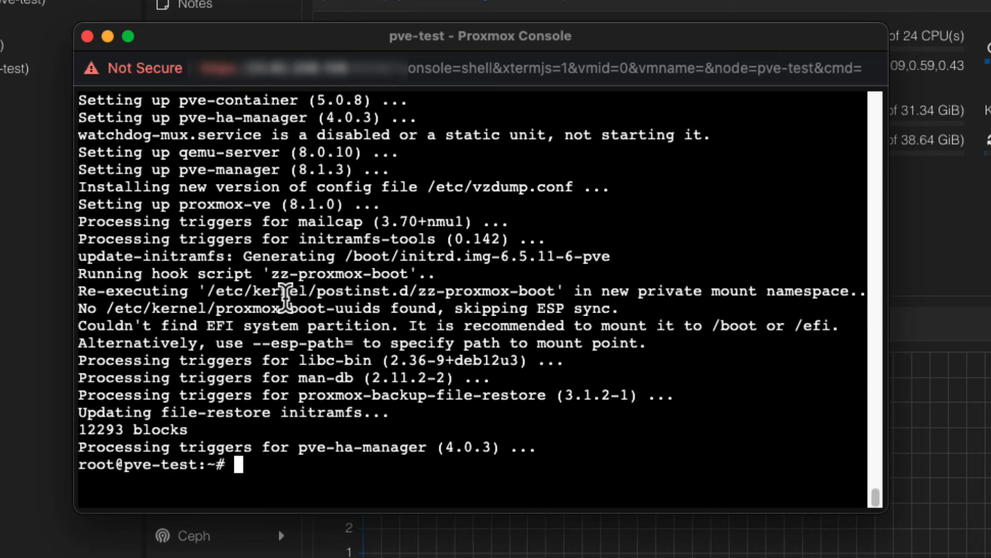
mouse_move(297, 289)
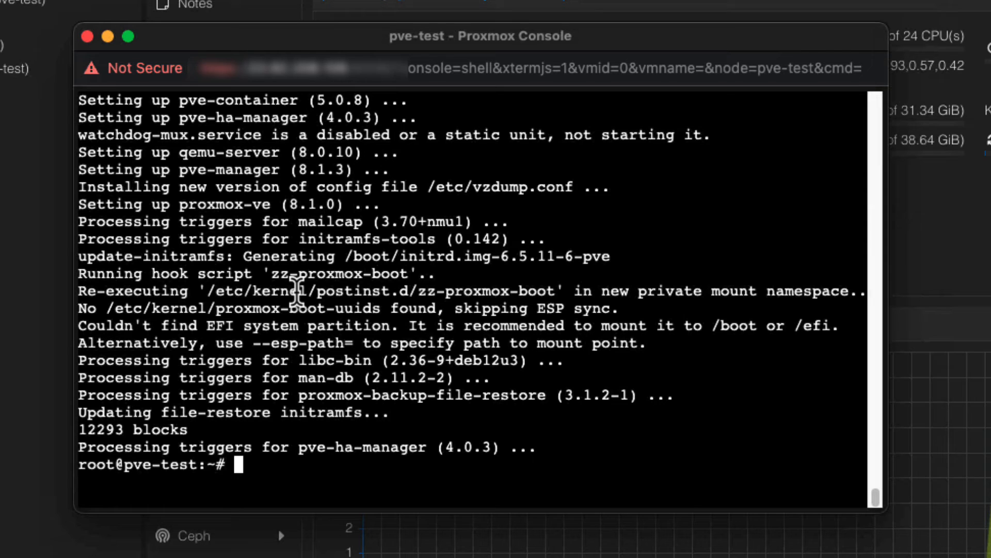
Reboot the node from the shell to load kernel 6.5.11-6-pve
text(re)
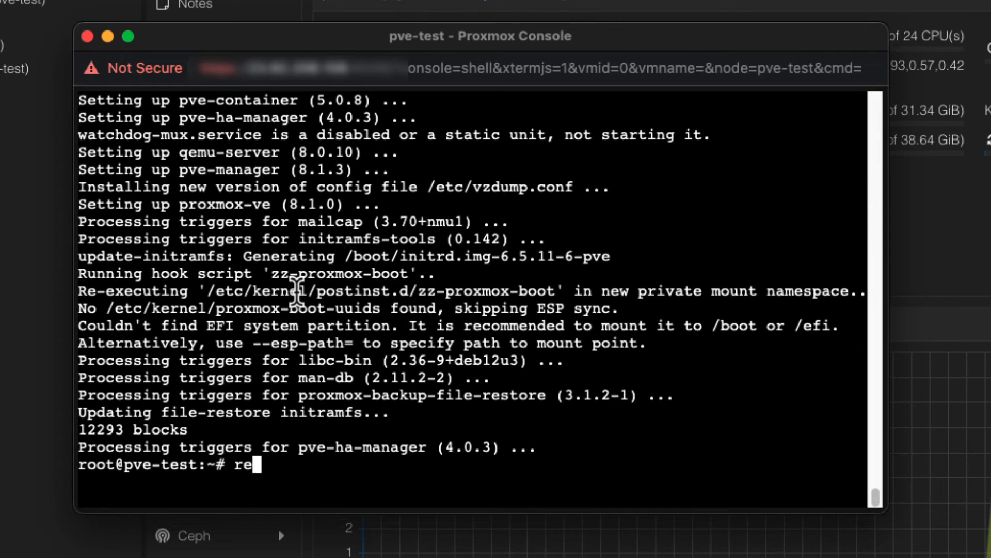
text(boot)
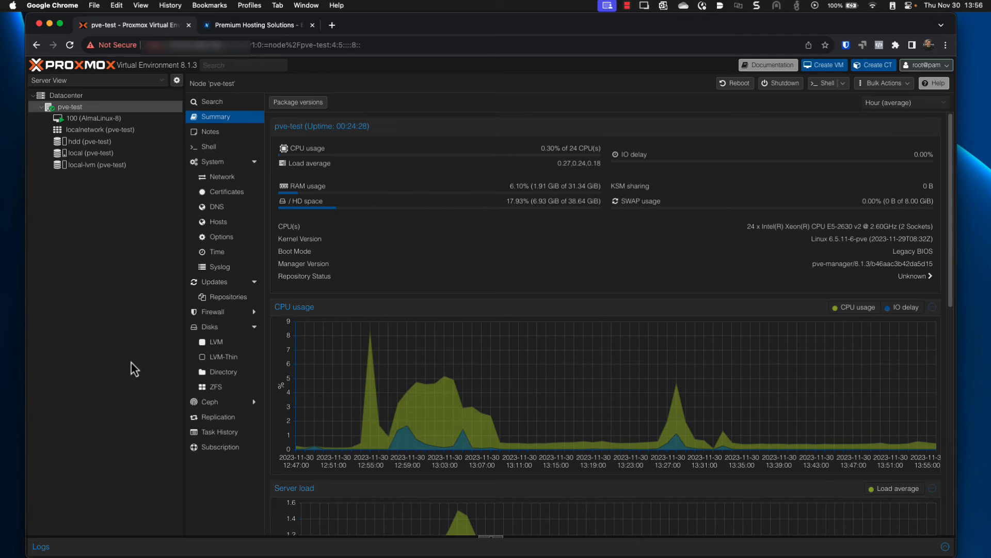
mouse_move(498, 237)
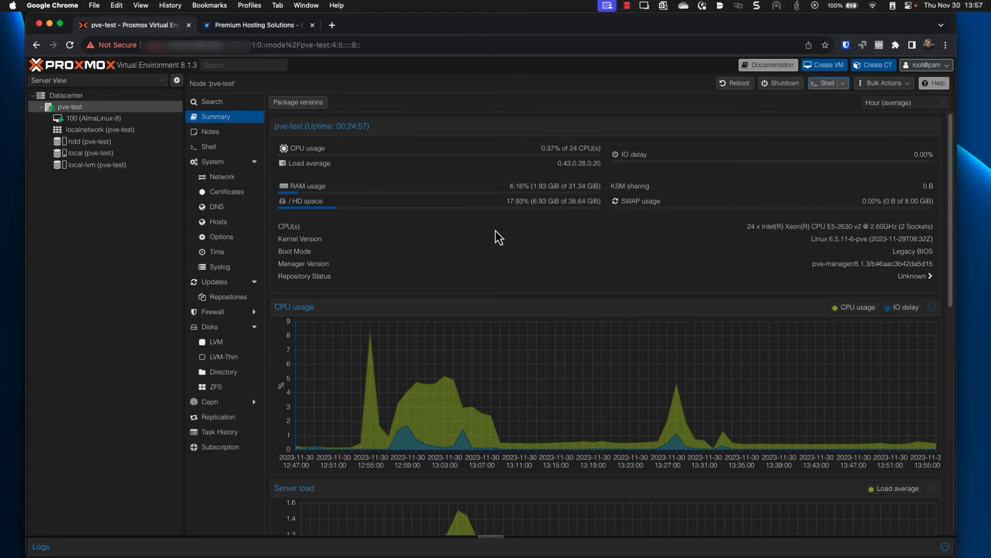